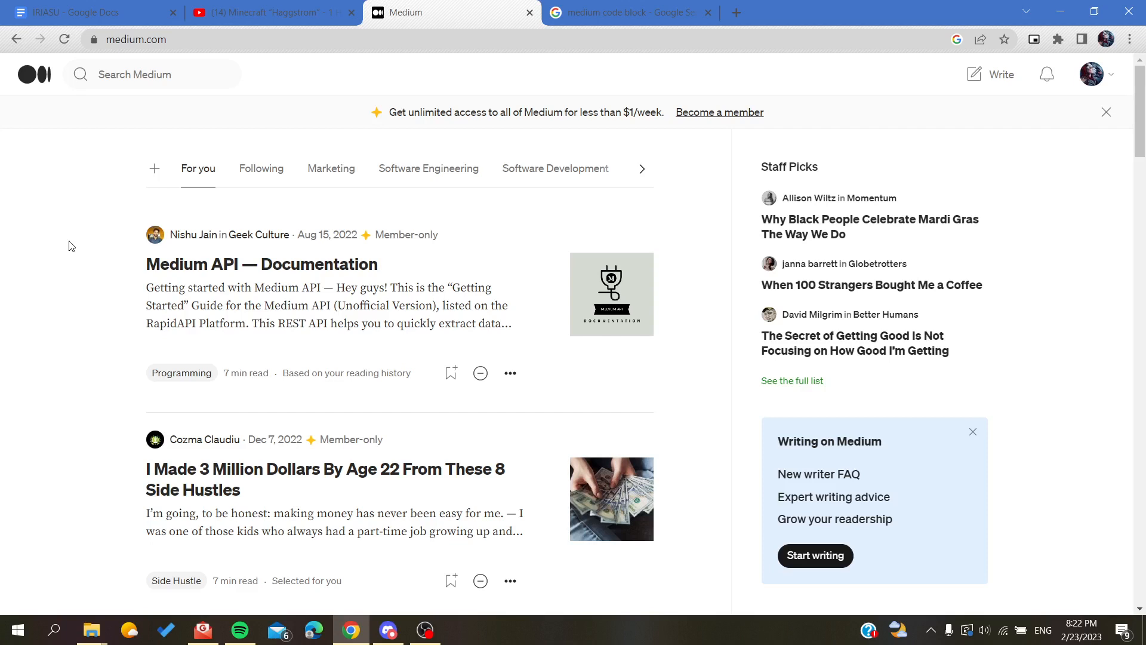
{"action": "mouse_move", "coordinate": [769, 16]}
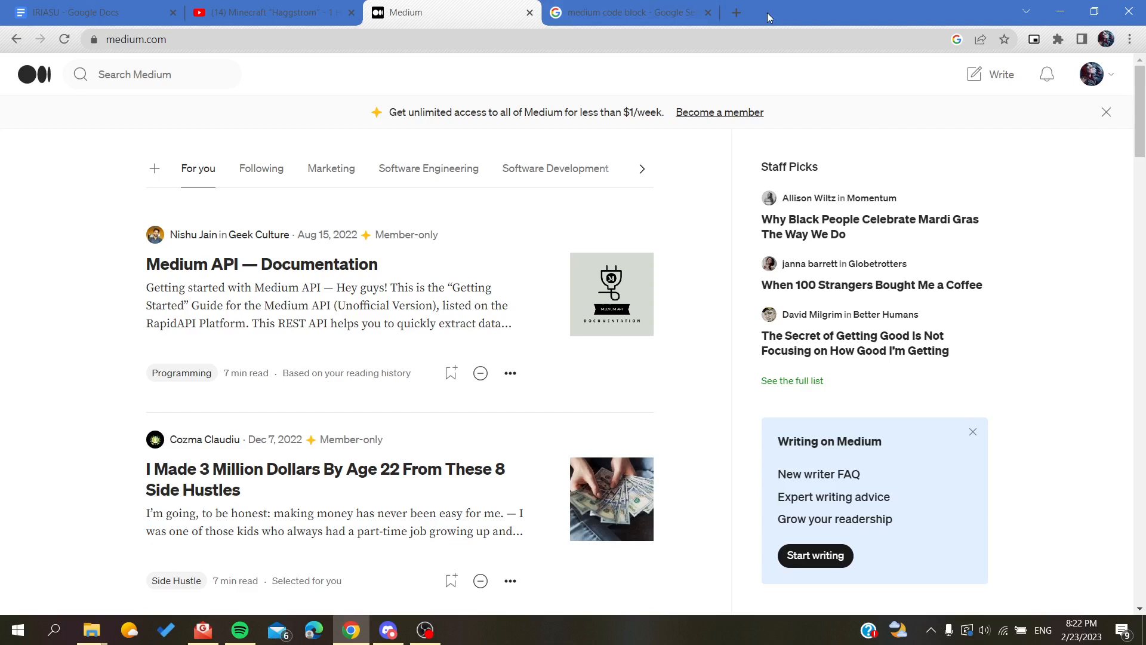
{"action": "mouse_move", "coordinate": [801, 92]}
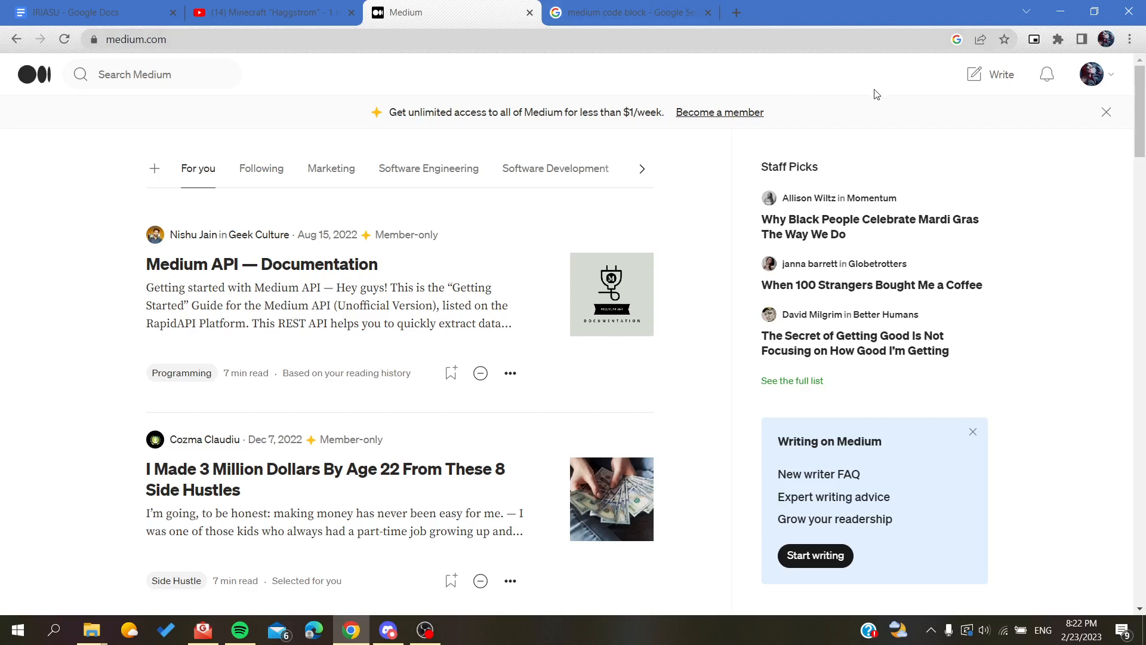
{"action": "mouse_move", "coordinate": [971, 90]}
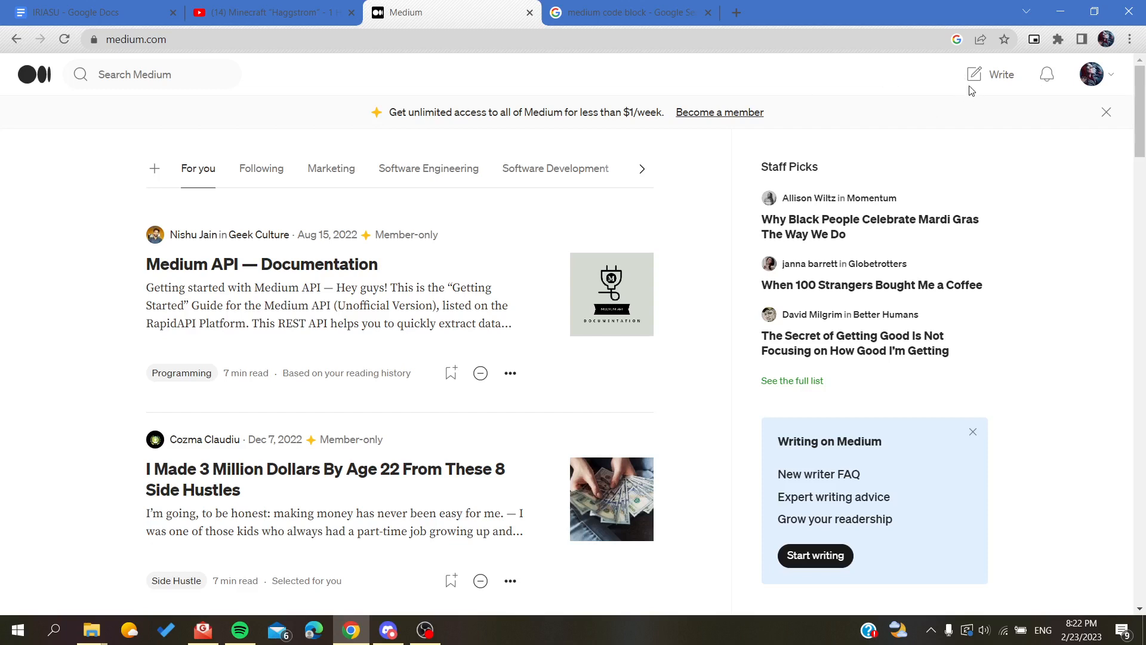
{"action": "mouse_move", "coordinate": [982, 75]}
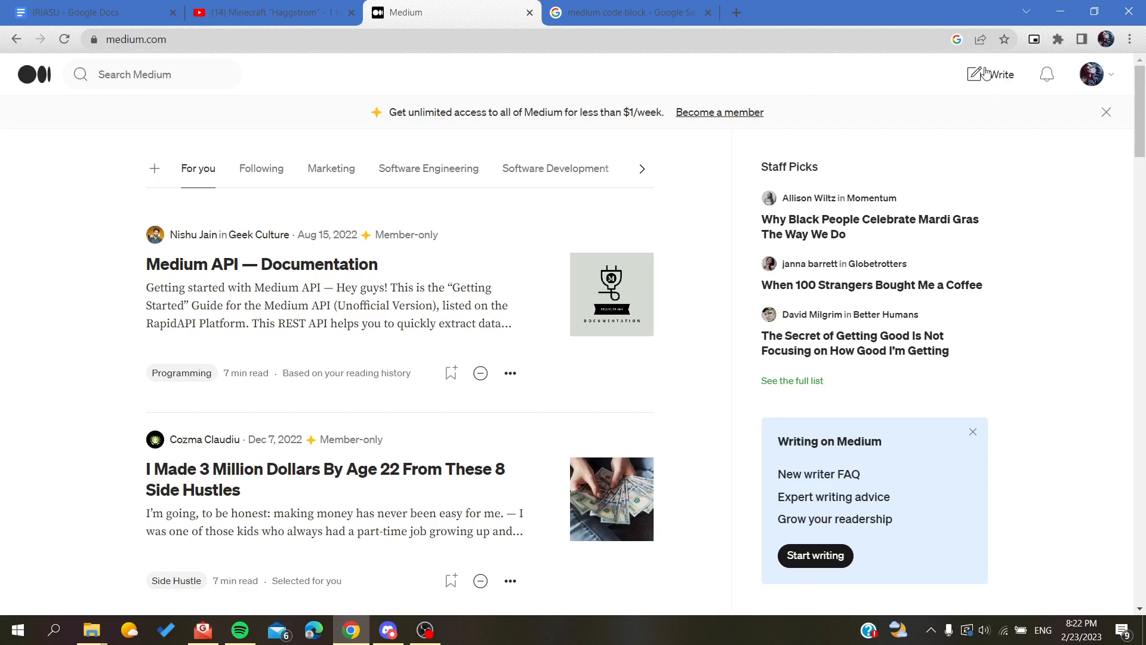
{"action": "mouse_move", "coordinate": [985, 78]}
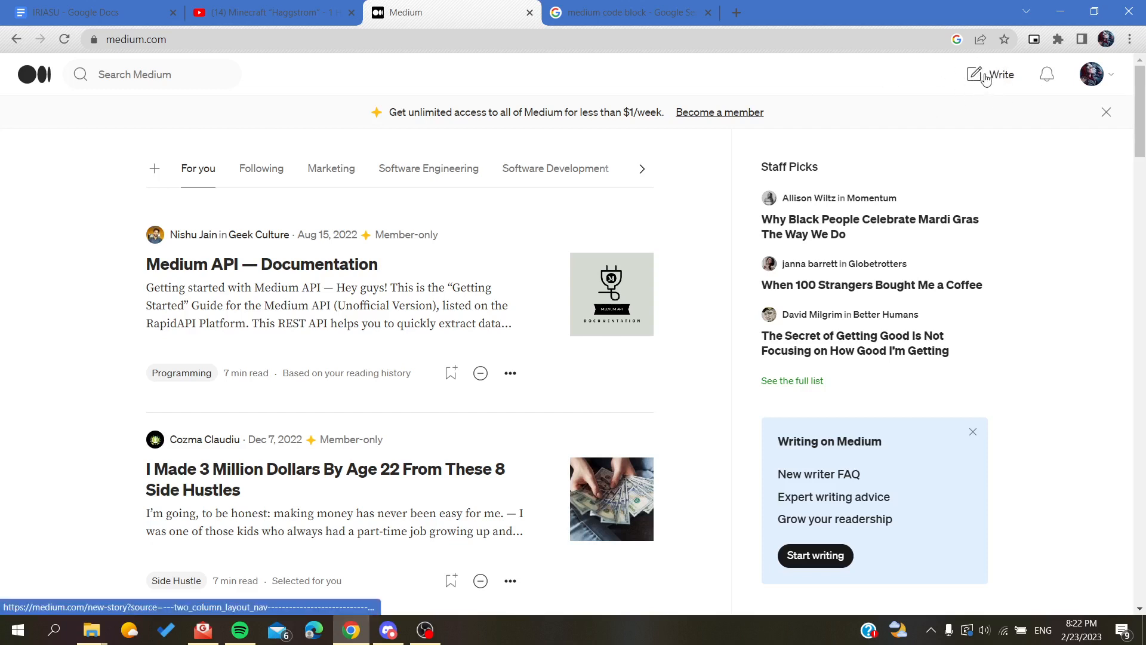
Step: Start a new Medium draft titled 'How to write subtitles' and move into the story body
{"action": "left_click", "coordinate": [987, 74]}
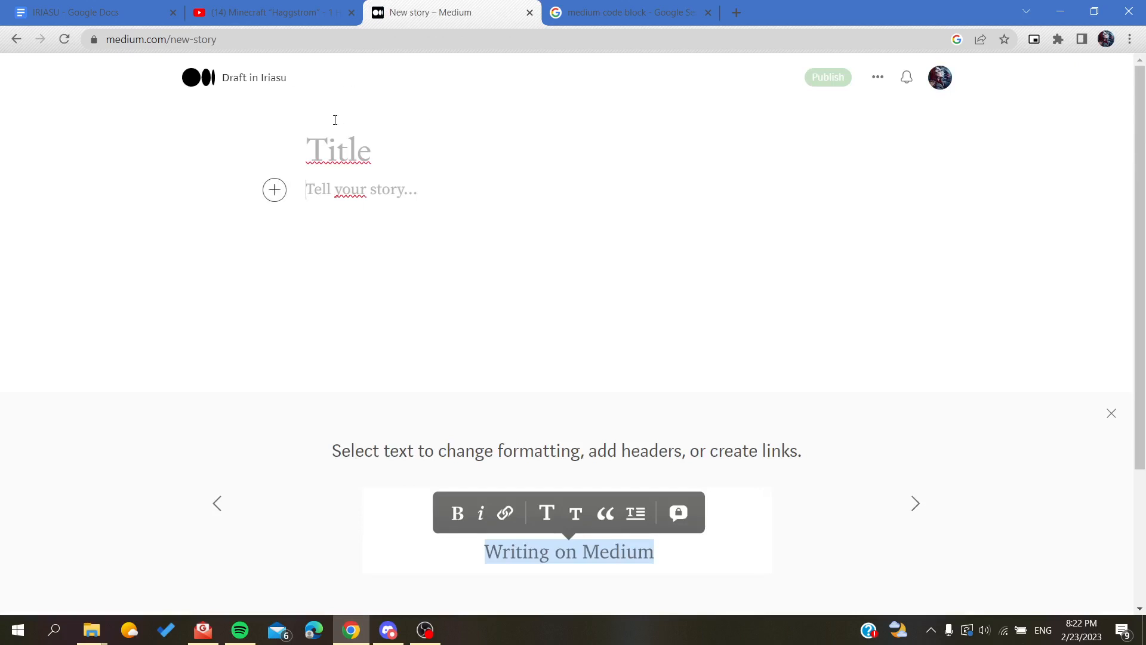
{"action": "mouse_move", "coordinate": [394, 243]}
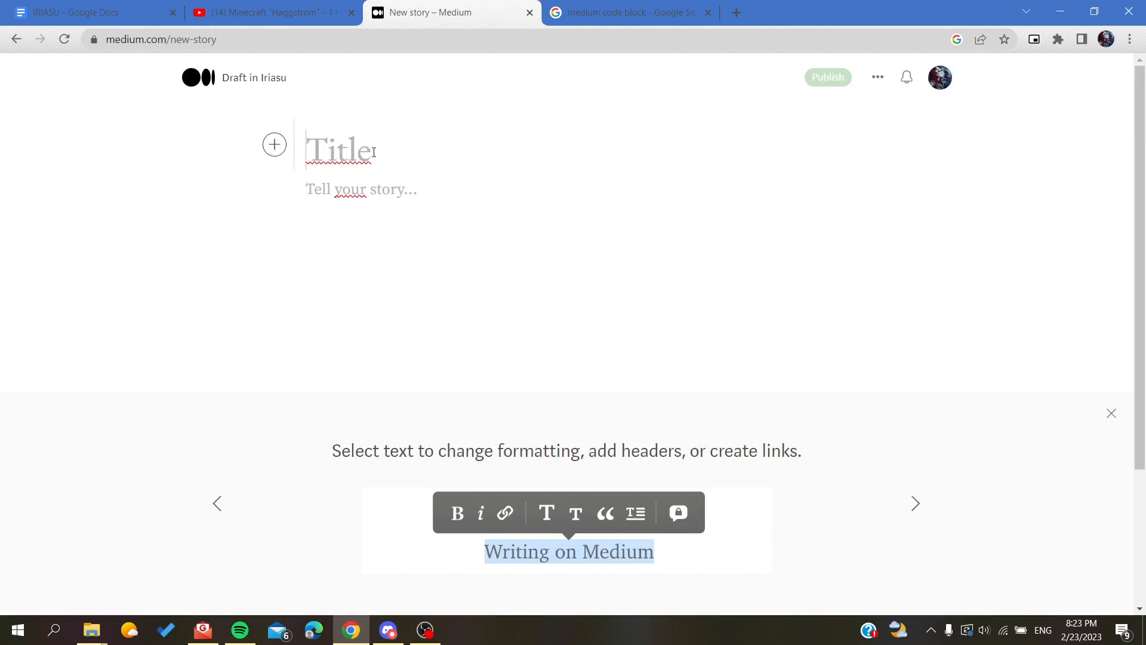
{"action": "type", "text": "HO"}
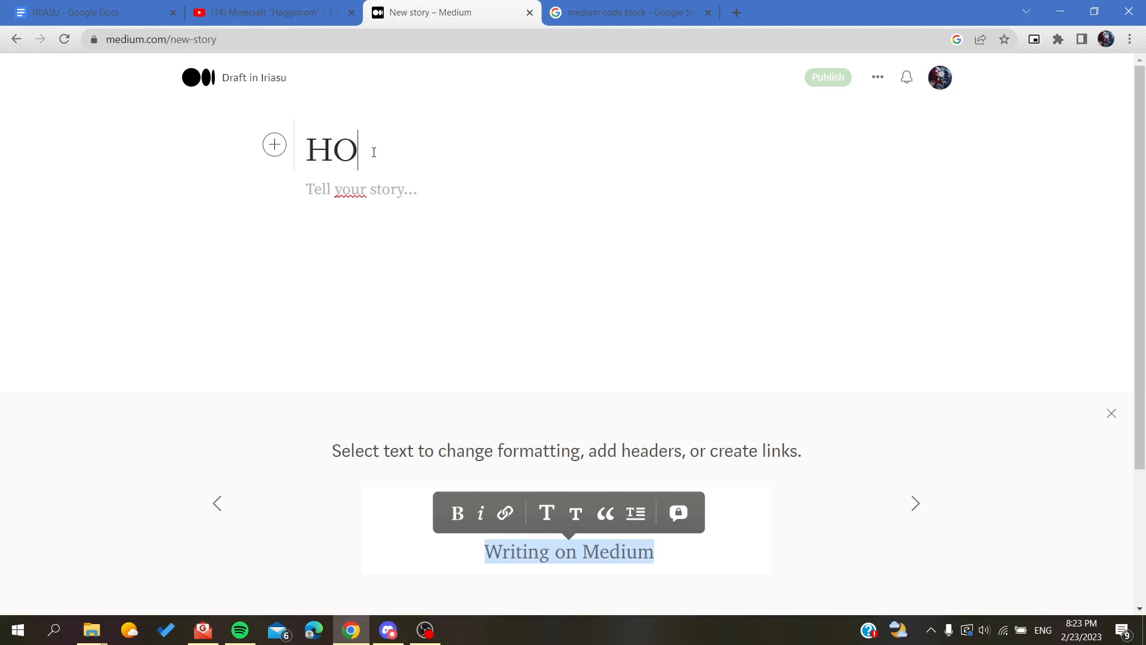
{"action": "type", "text": "w"}
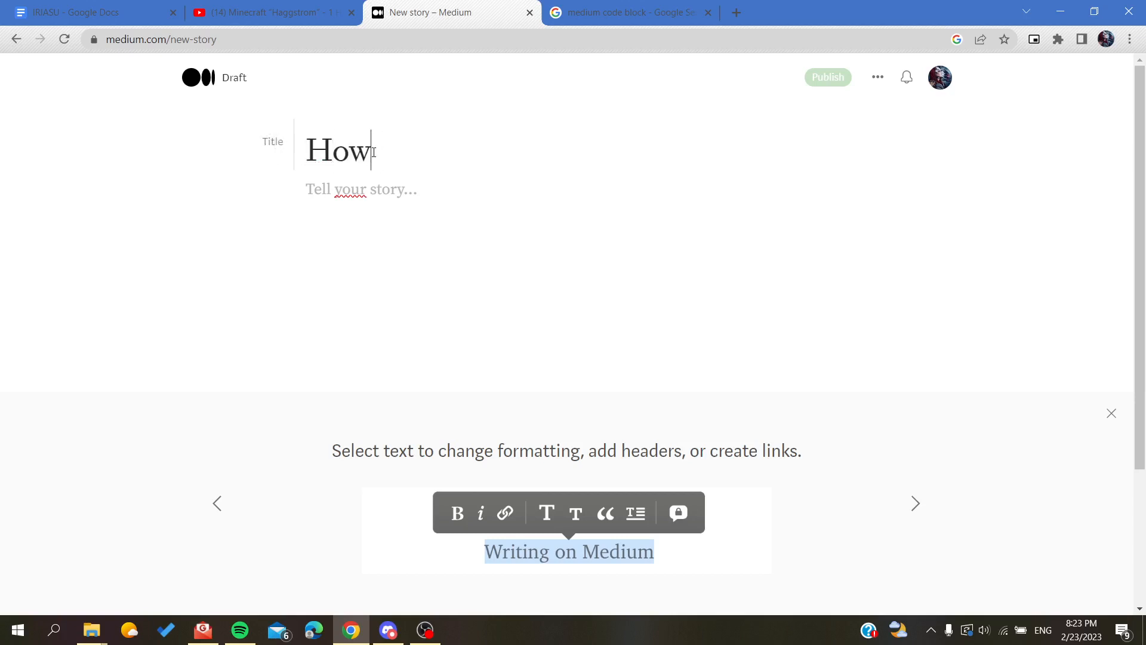
{"action": "type", "text": "to w"}
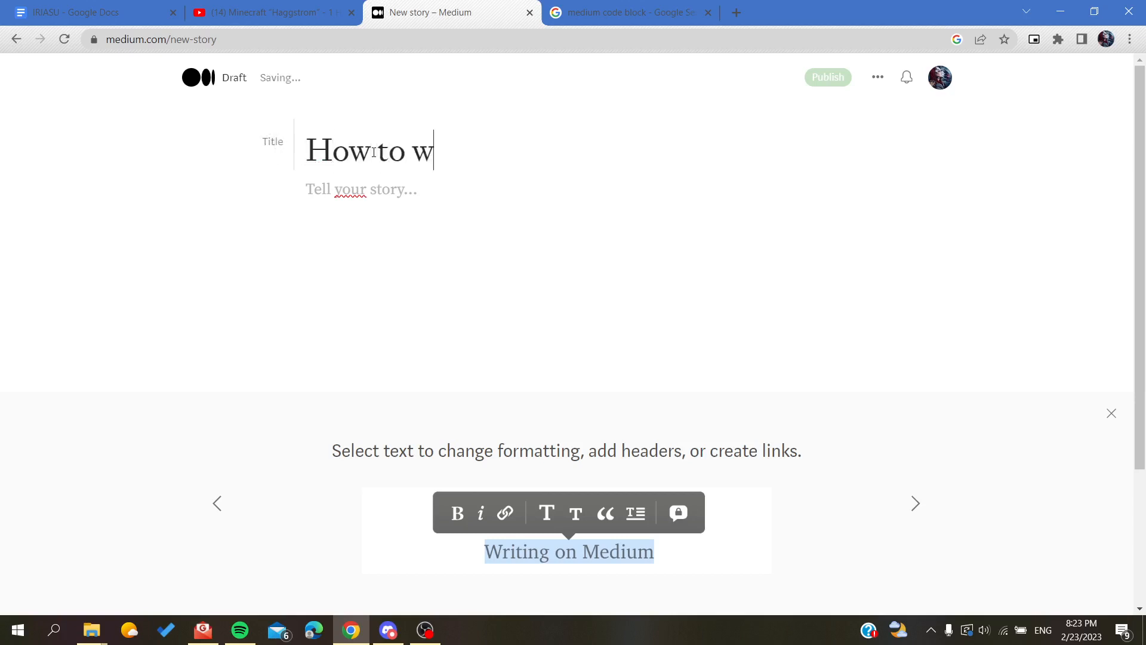
{"action": "type", "text": "rite su"}
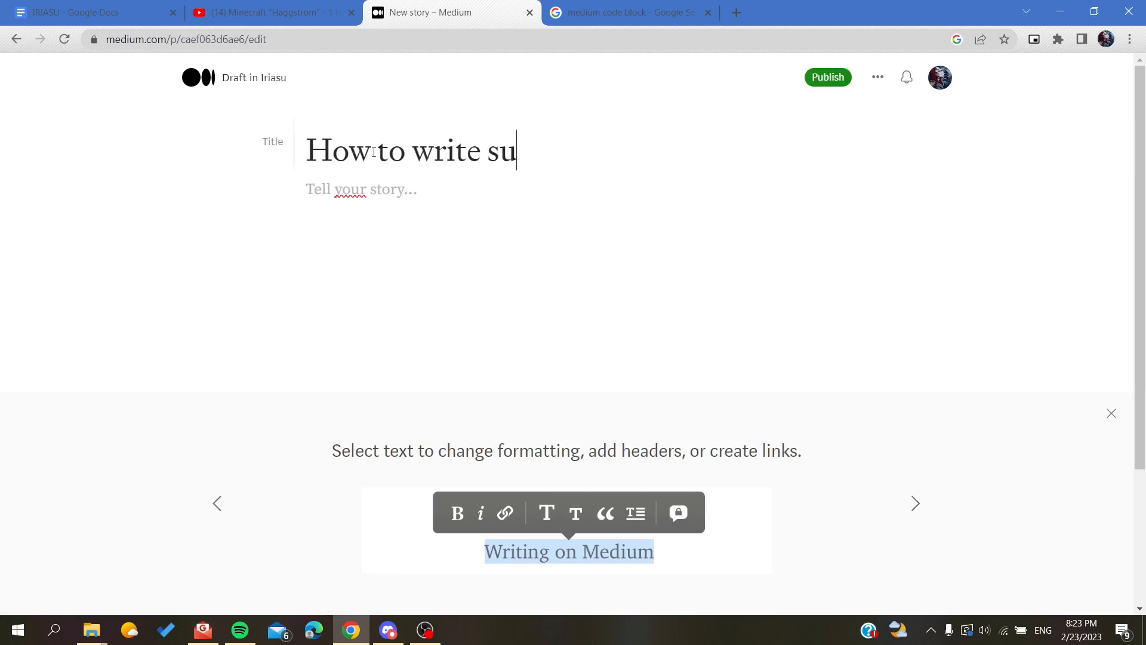
{"action": "type", "text": "bti"}
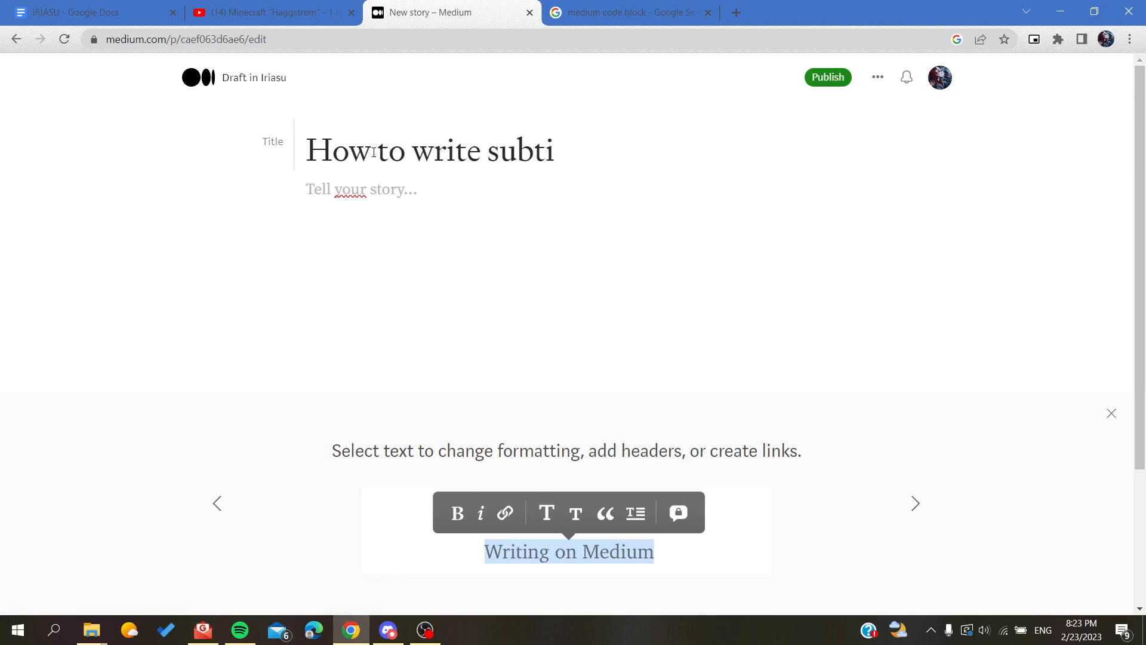
{"action": "type", "text": "tles"}
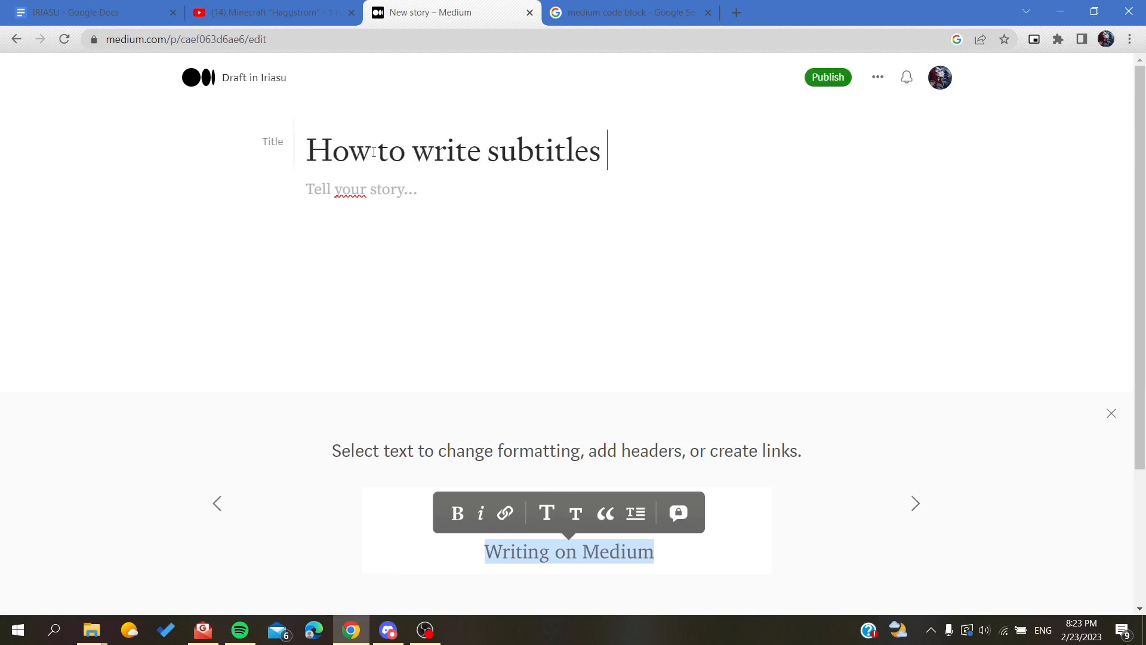
{"action": "left_click", "coordinate": [303, 188]}
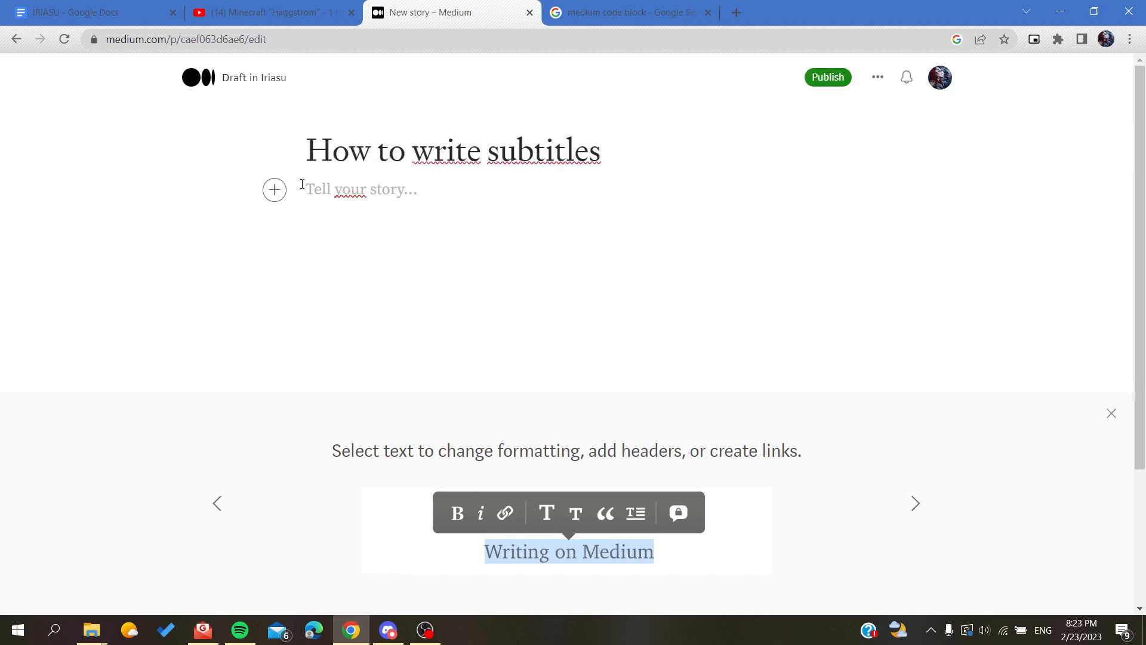
Step: Type 'Subtitle 1' as the first body line, correcting the mistyped letters
{"action": "type", "text": "sfwrw"}
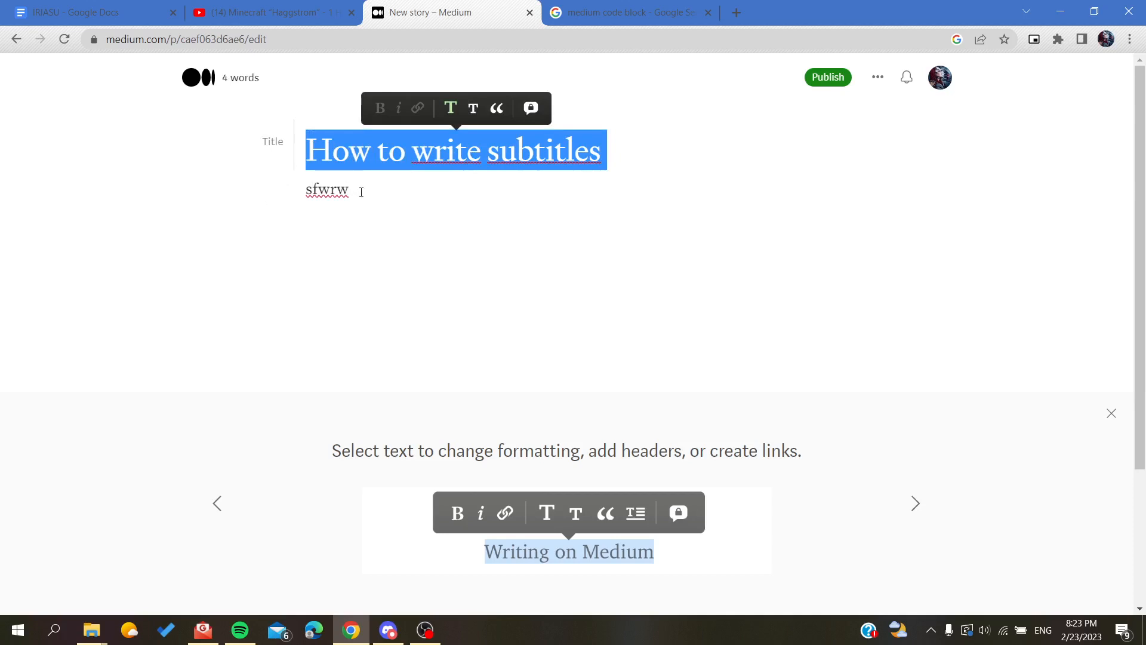
{"action": "mouse_move", "coordinate": [424, 190]}
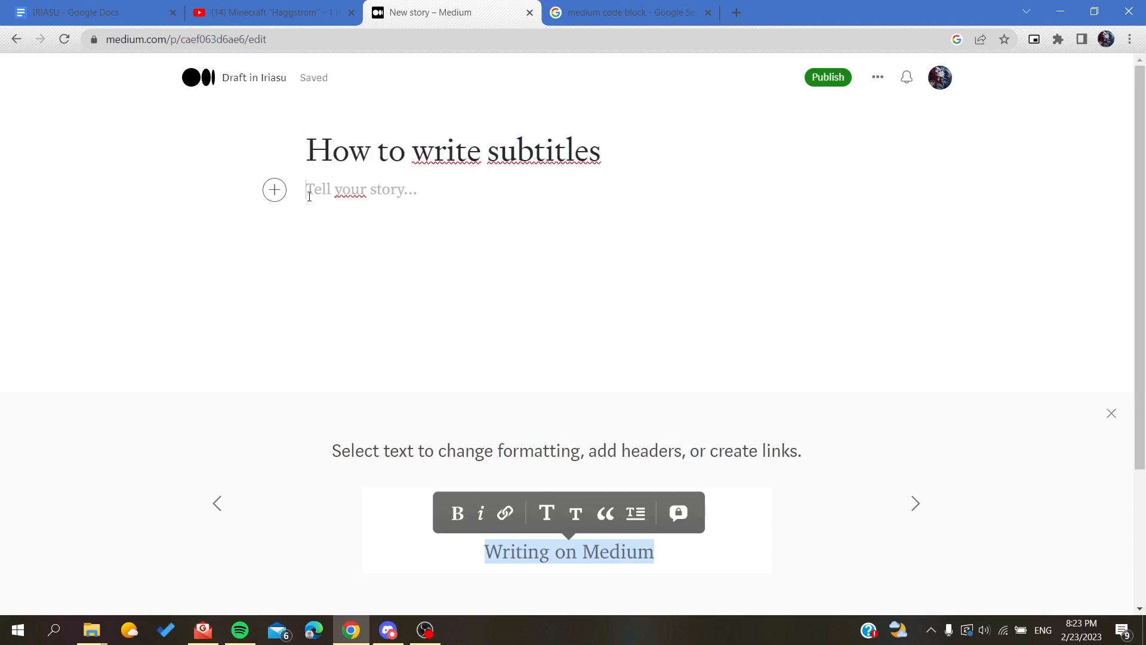
{"action": "mouse_move", "coordinate": [420, 195]}
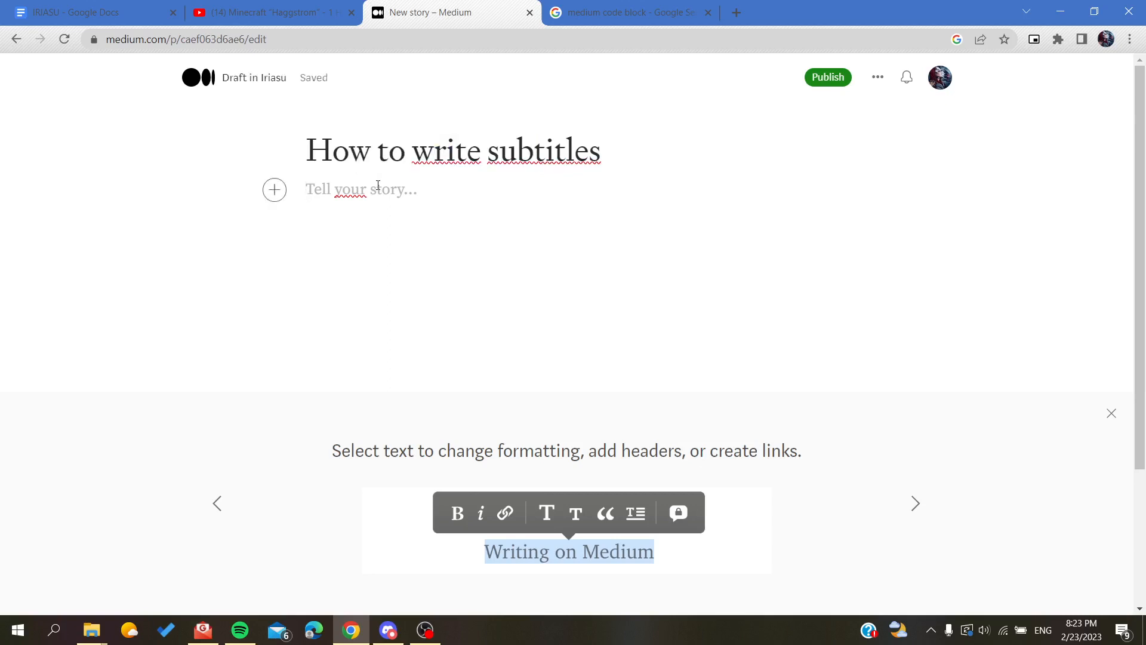
{"action": "type", "text": "Subtitee"}
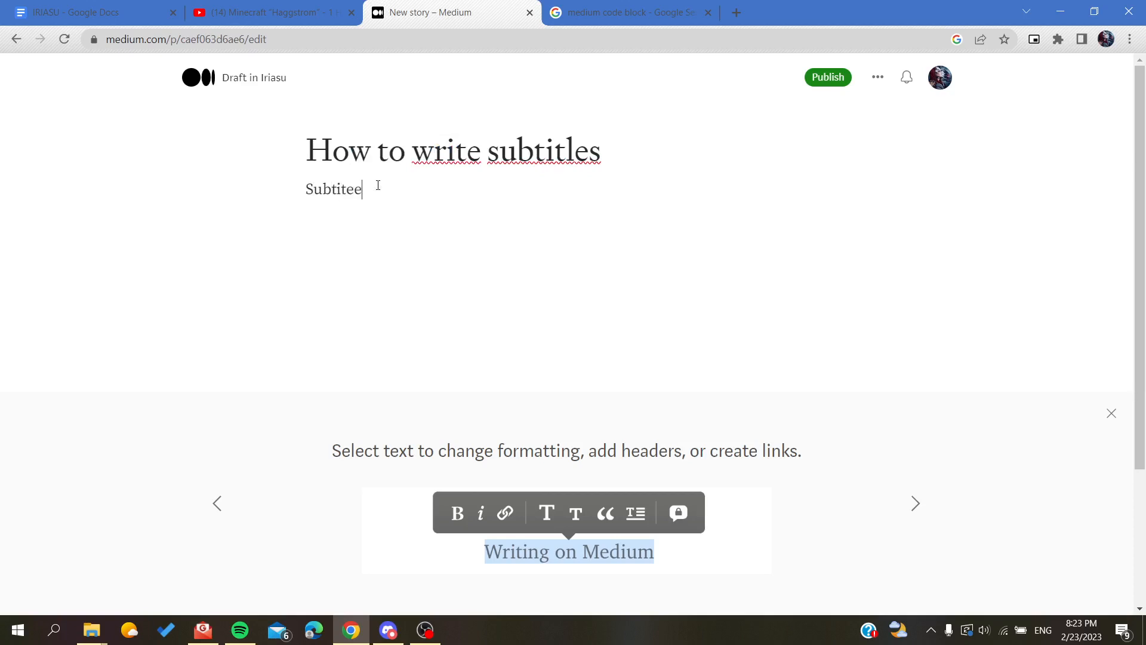
{"action": "key", "text": "Backspace"}
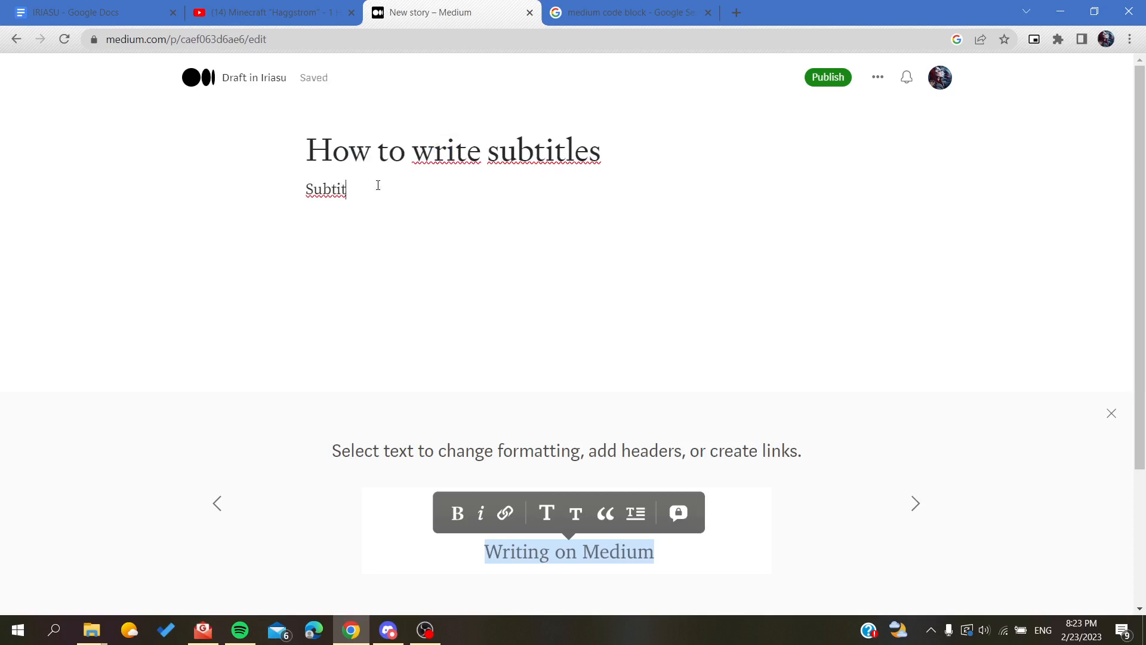
{"action": "type", "text": "le 1"}
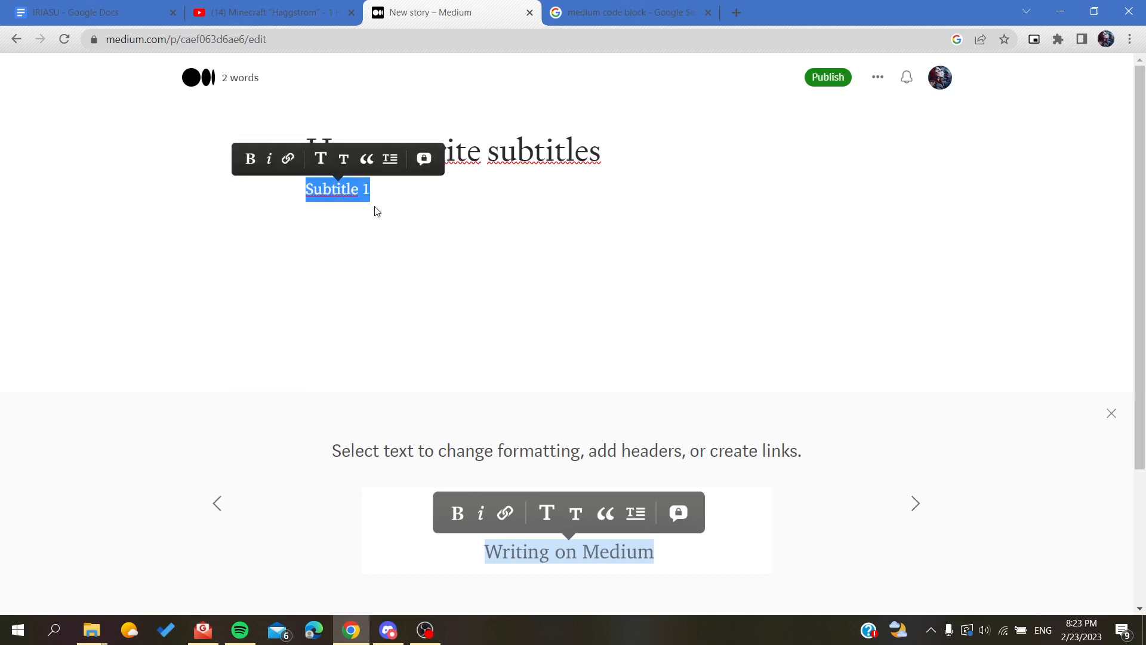
{"action": "mouse_move", "coordinate": [321, 159]}
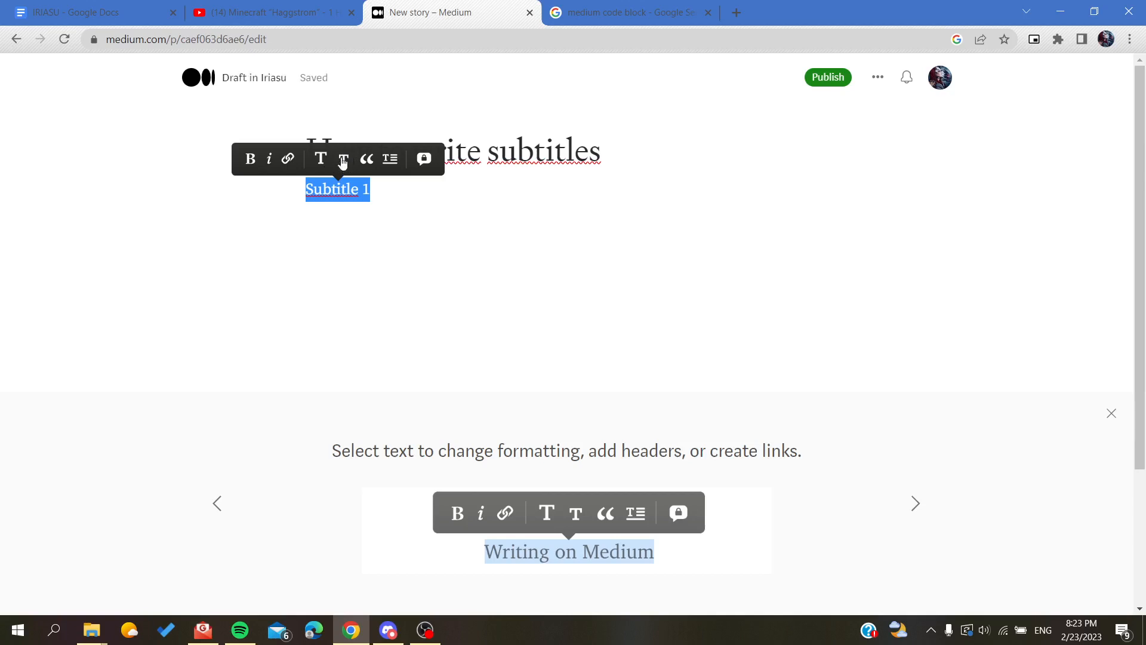
Step: Try the toolbar's T styles on the 'Subtitle 1' line, then reselect it for restyling
{"action": "left_click", "coordinate": [344, 158]}
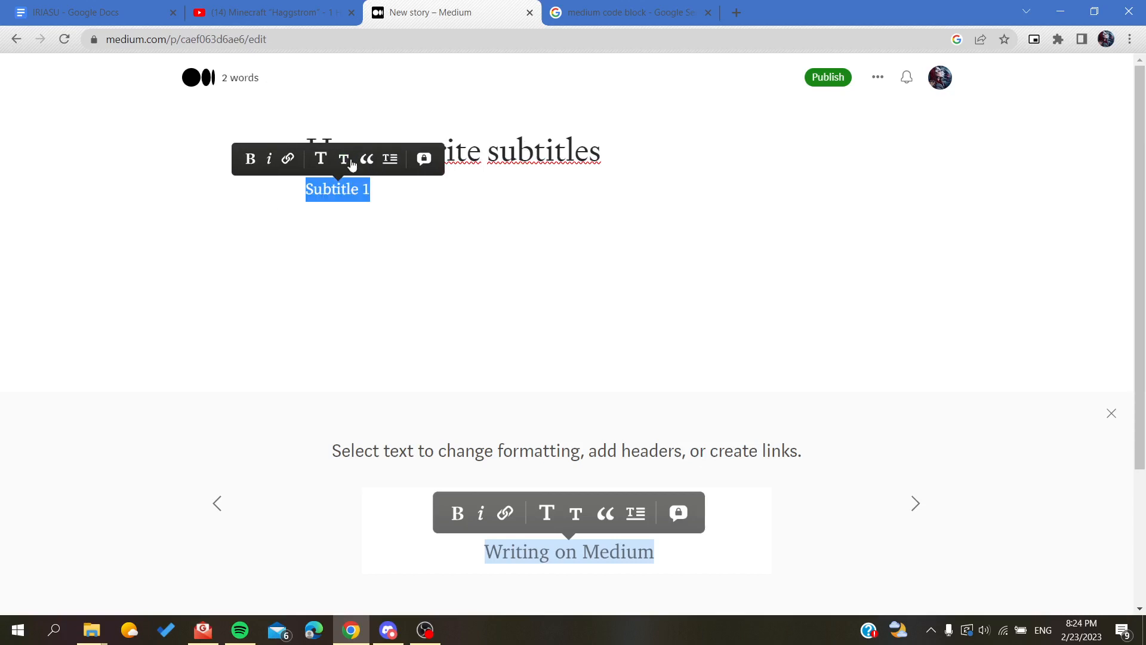
{"action": "left_click", "coordinate": [367, 158]}
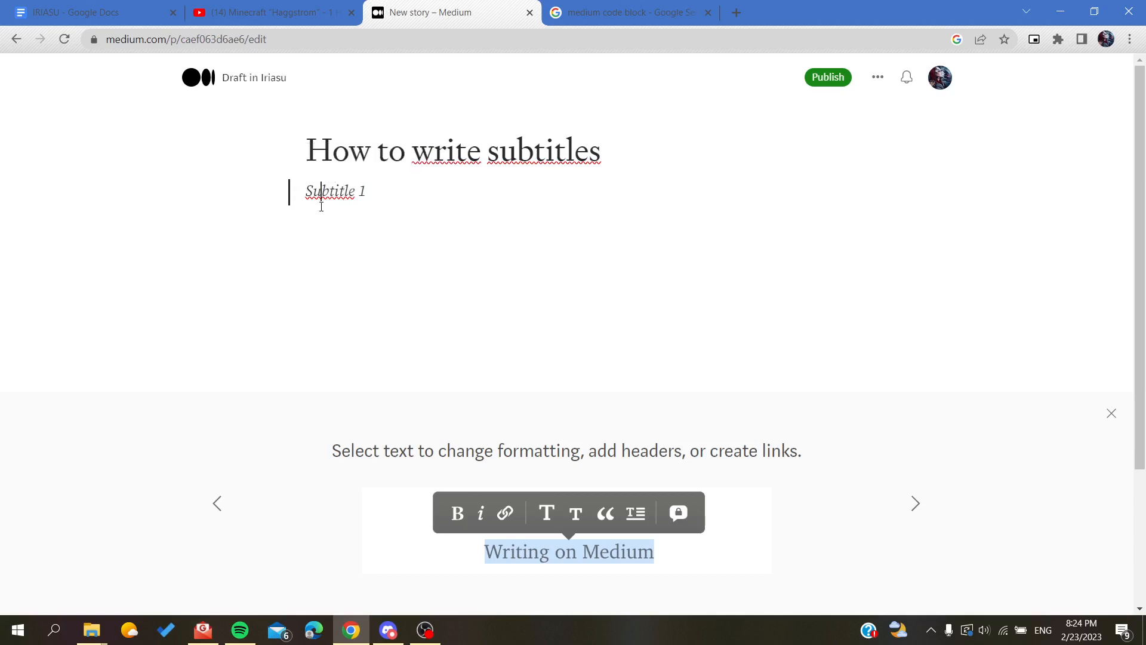
{"action": "double_click", "coordinate": [336, 191]}
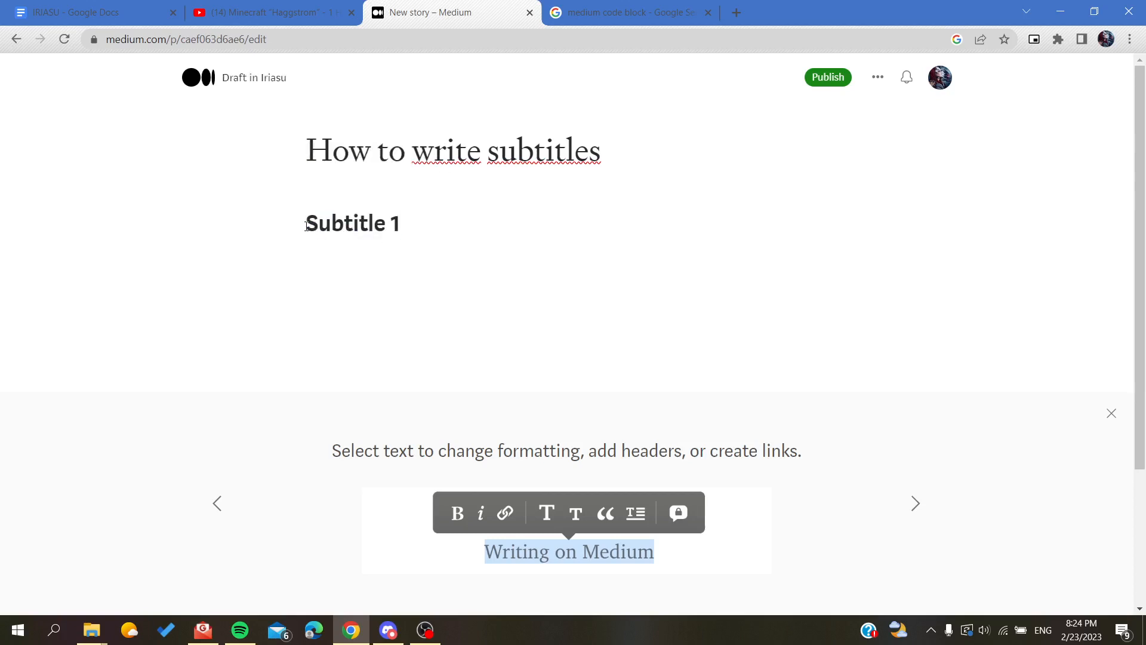
{"action": "double_click", "coordinate": [342, 224]}
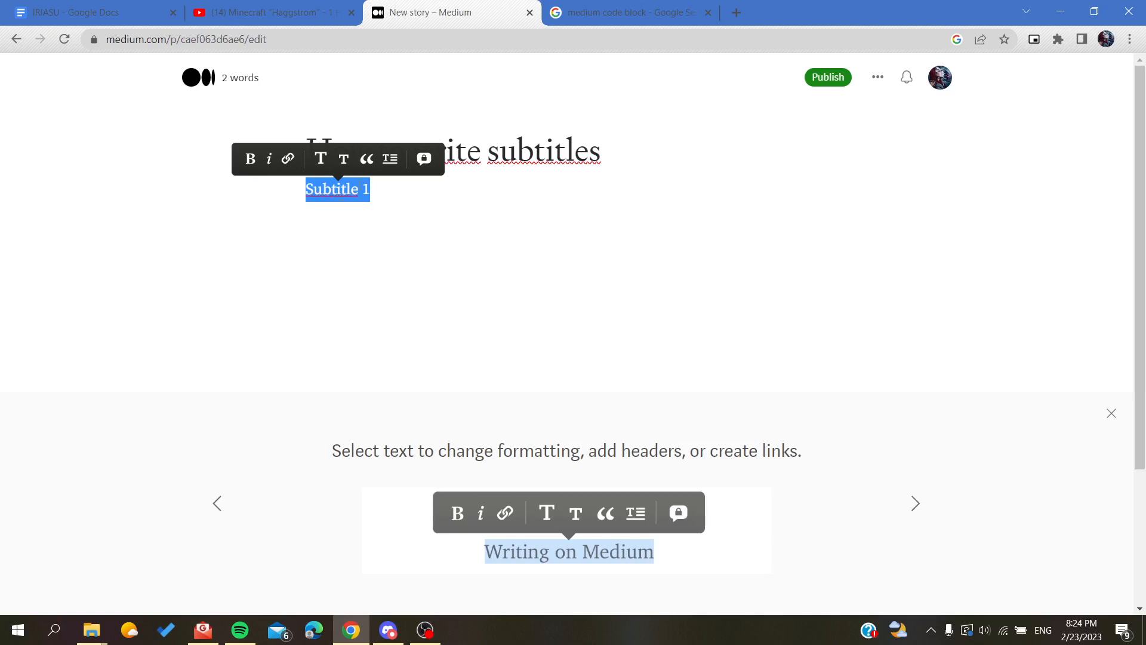
{"action": "mouse_move", "coordinate": [384, 191]}
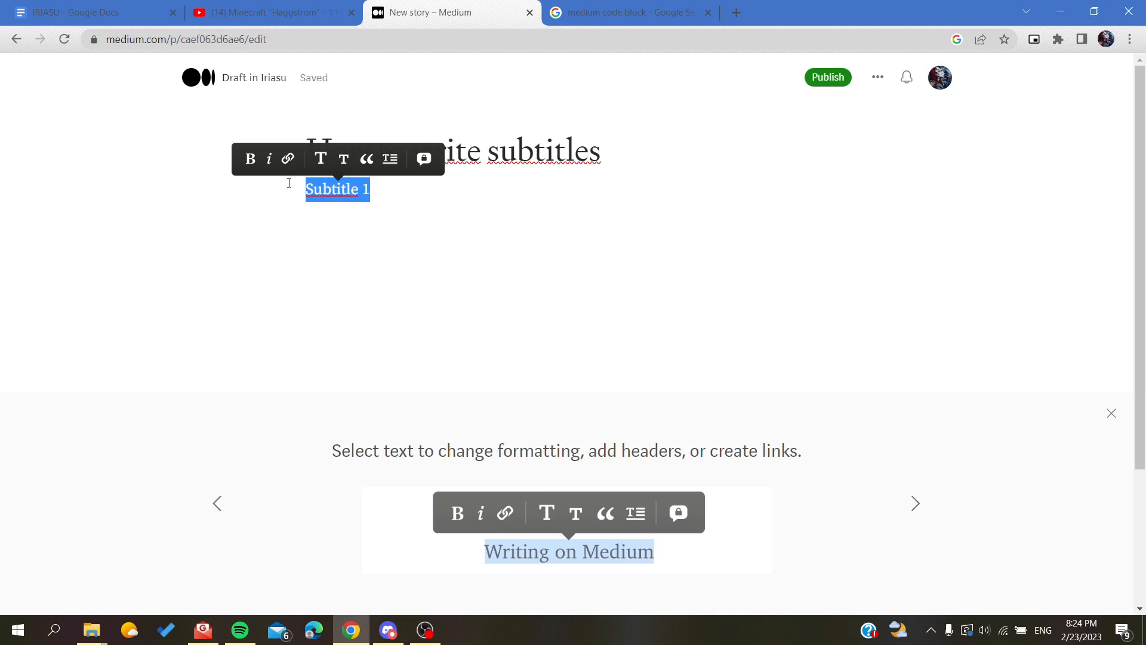
{"action": "mouse_move", "coordinate": [251, 158]}
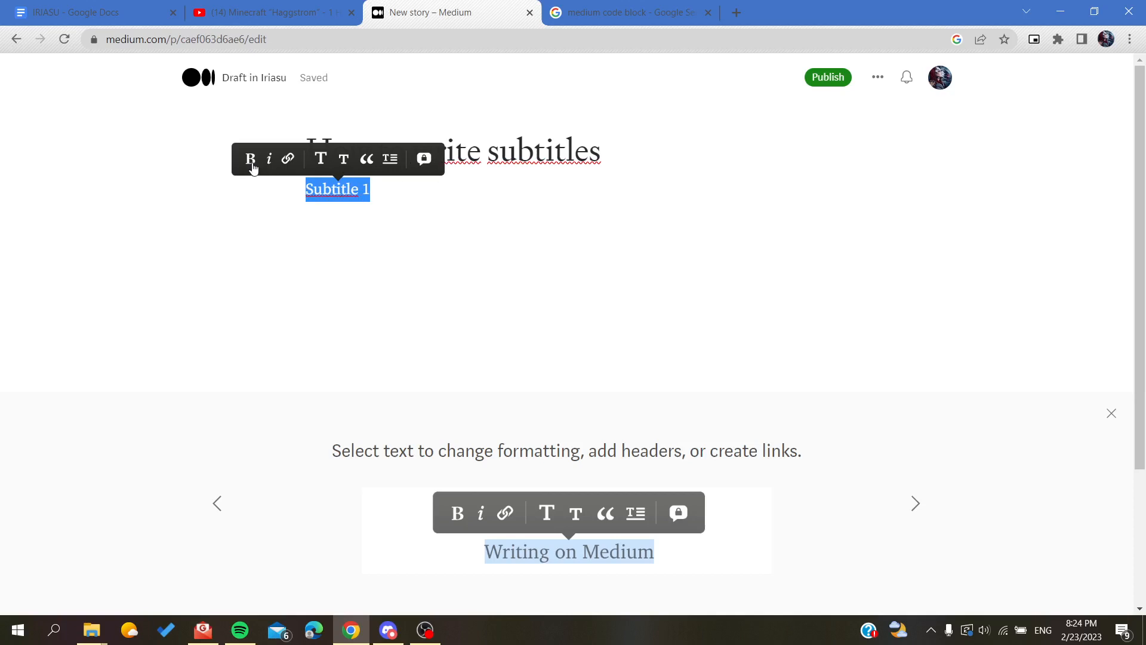
{"action": "mouse_move", "coordinate": [288, 159]}
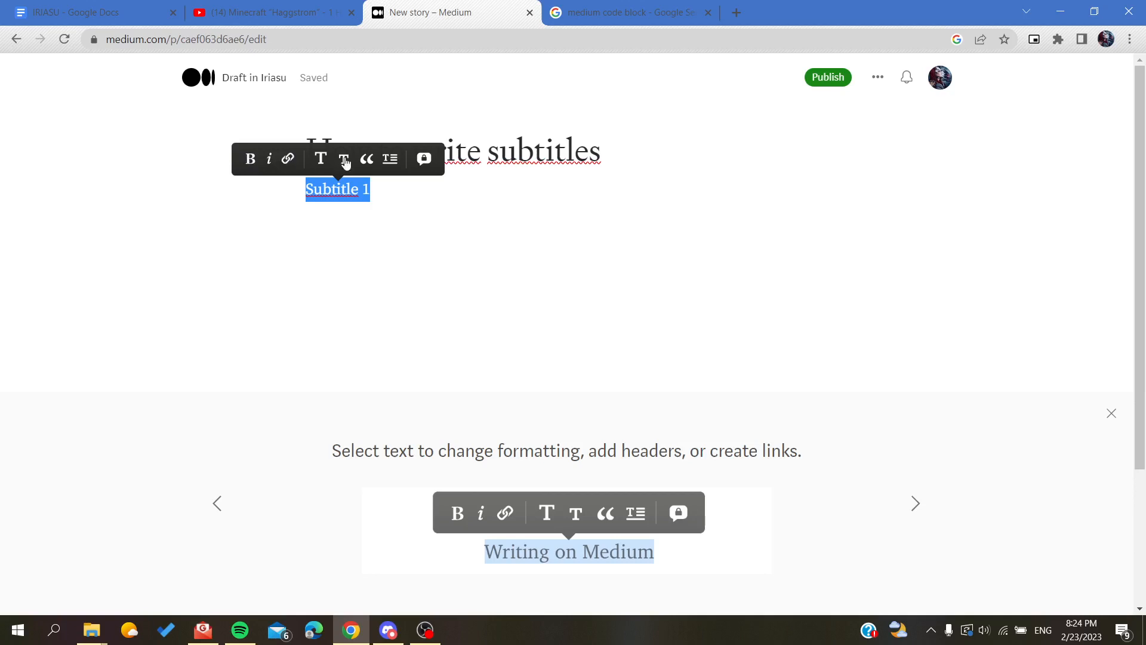
{"action": "mouse_move", "coordinate": [342, 158]}
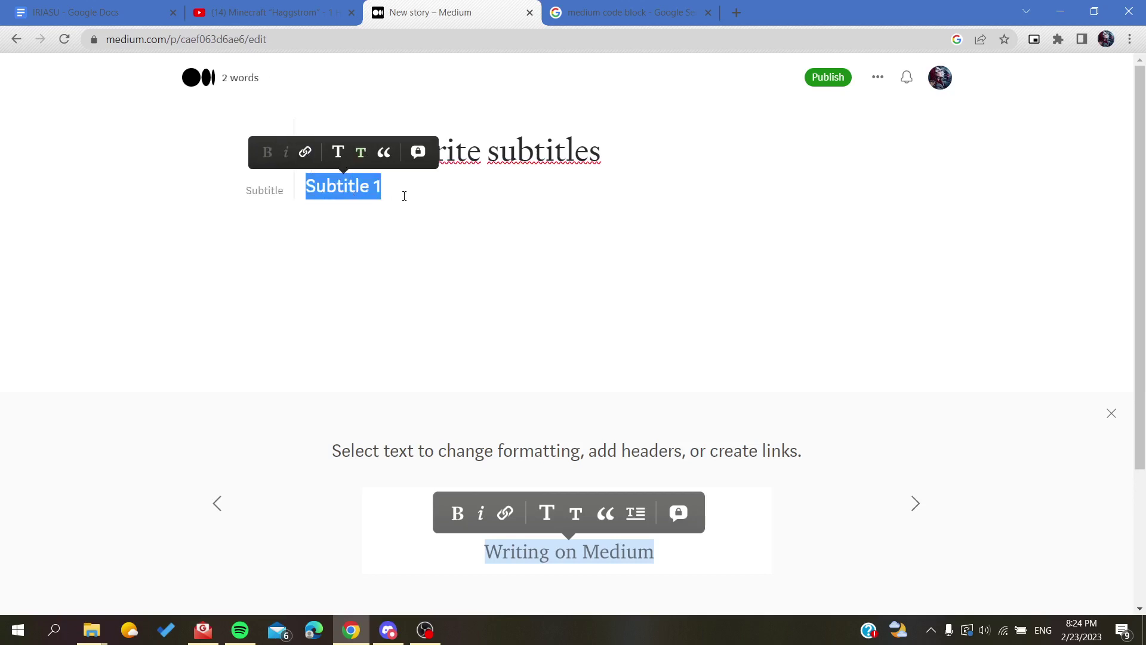
Step: Add a 'sub 2' line below the subtitle and style it as a heading
{"action": "left_click", "coordinate": [306, 228]}
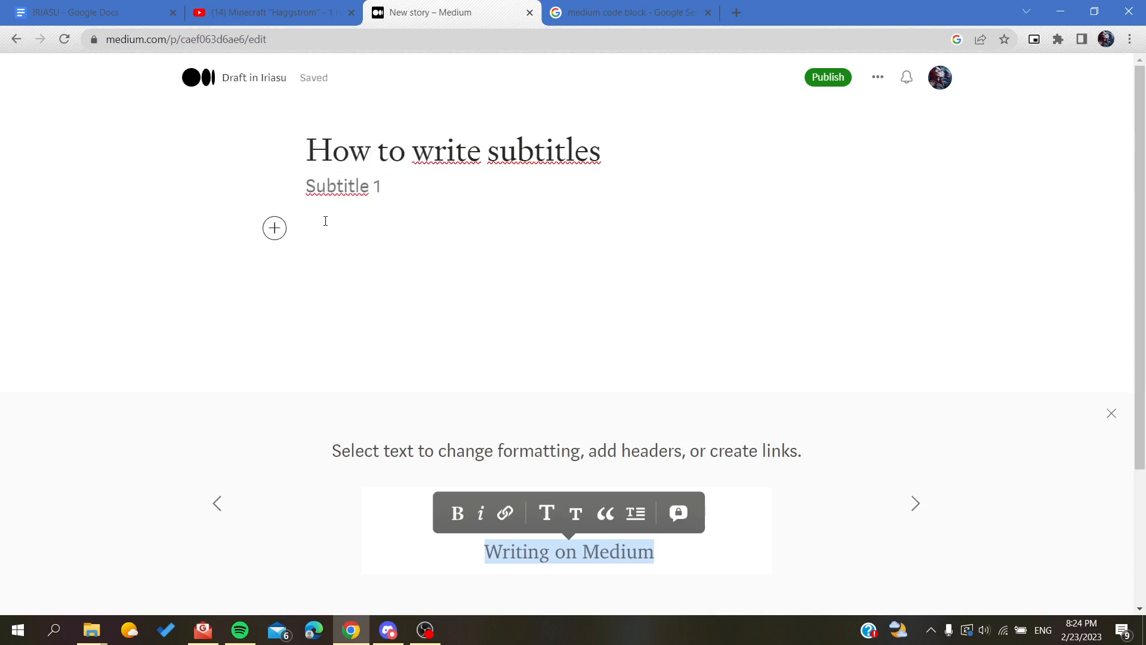
{"action": "type", "text": "sub 2"}
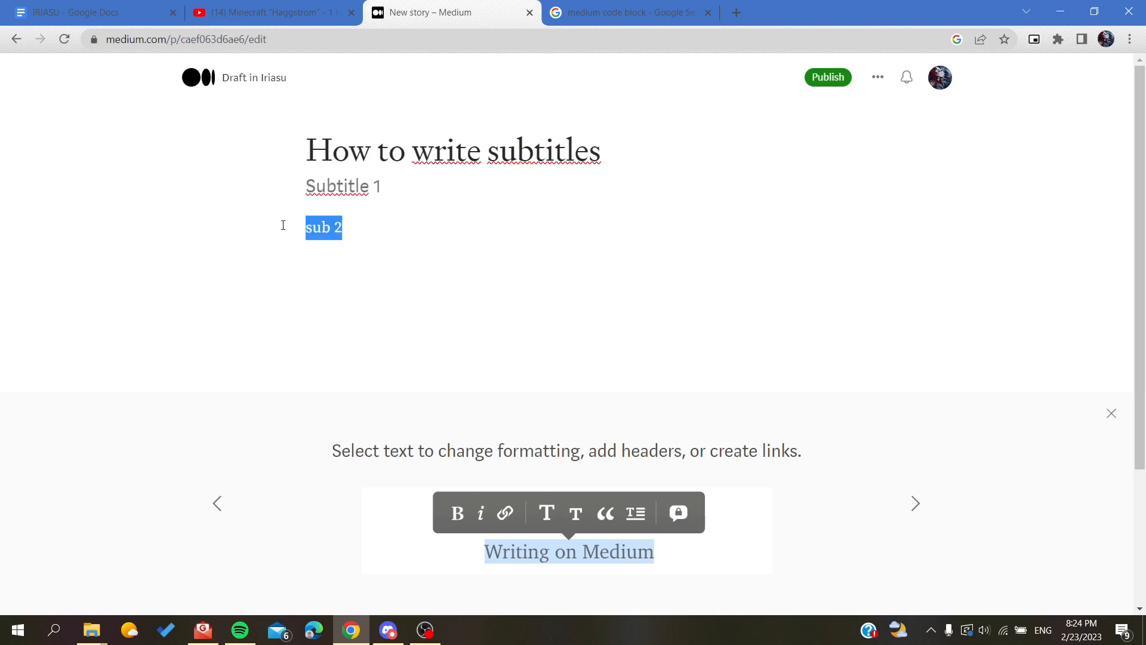
{"action": "left_click", "coordinate": [381, 237]}
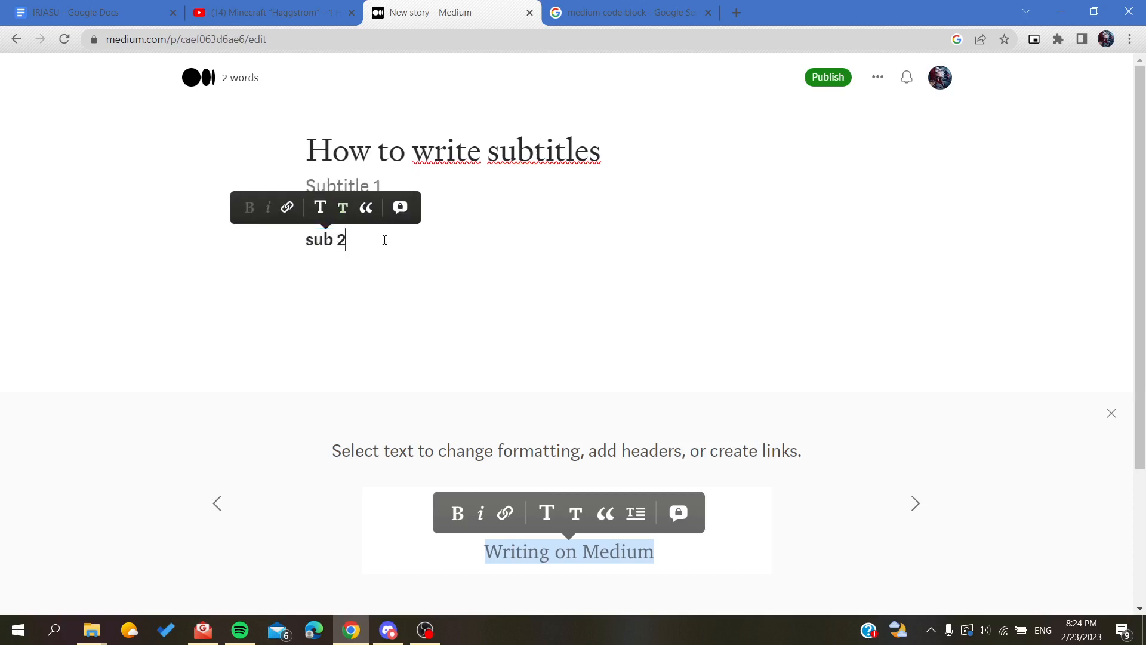
{"action": "type", "text": "]]"}
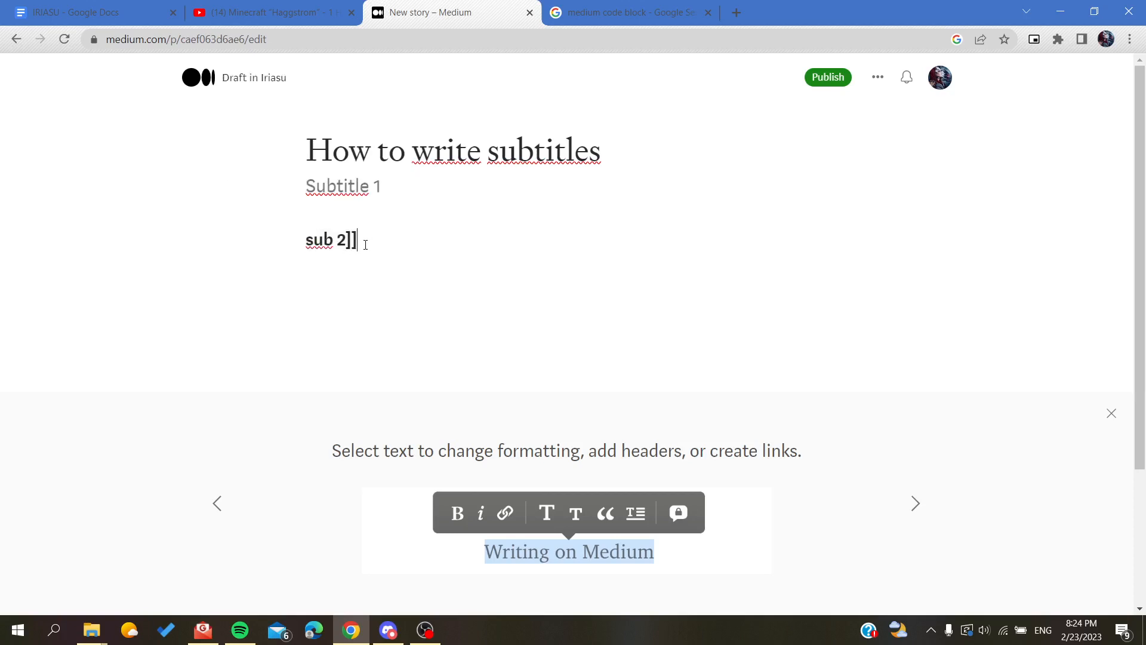